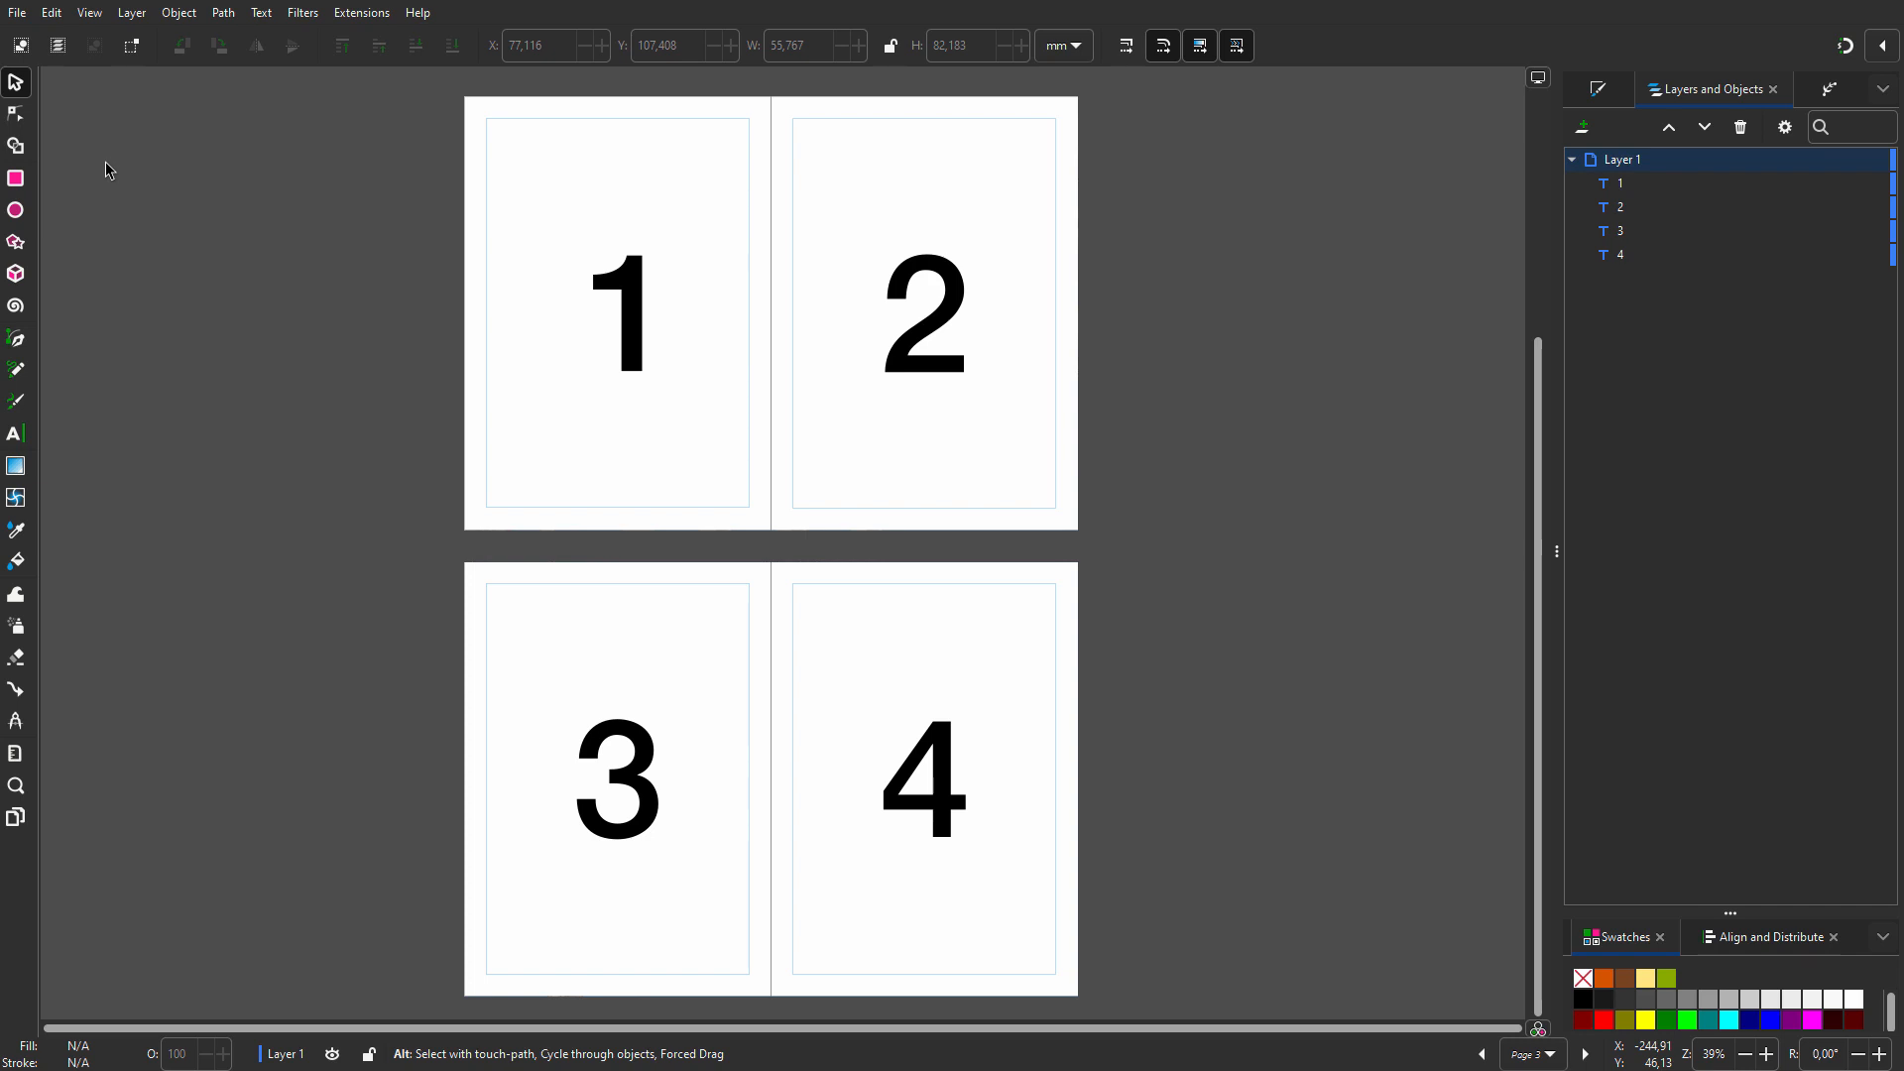
Begin Save As and choose Portable Document Format (*.pdf) as the file type.
click(17, 12)
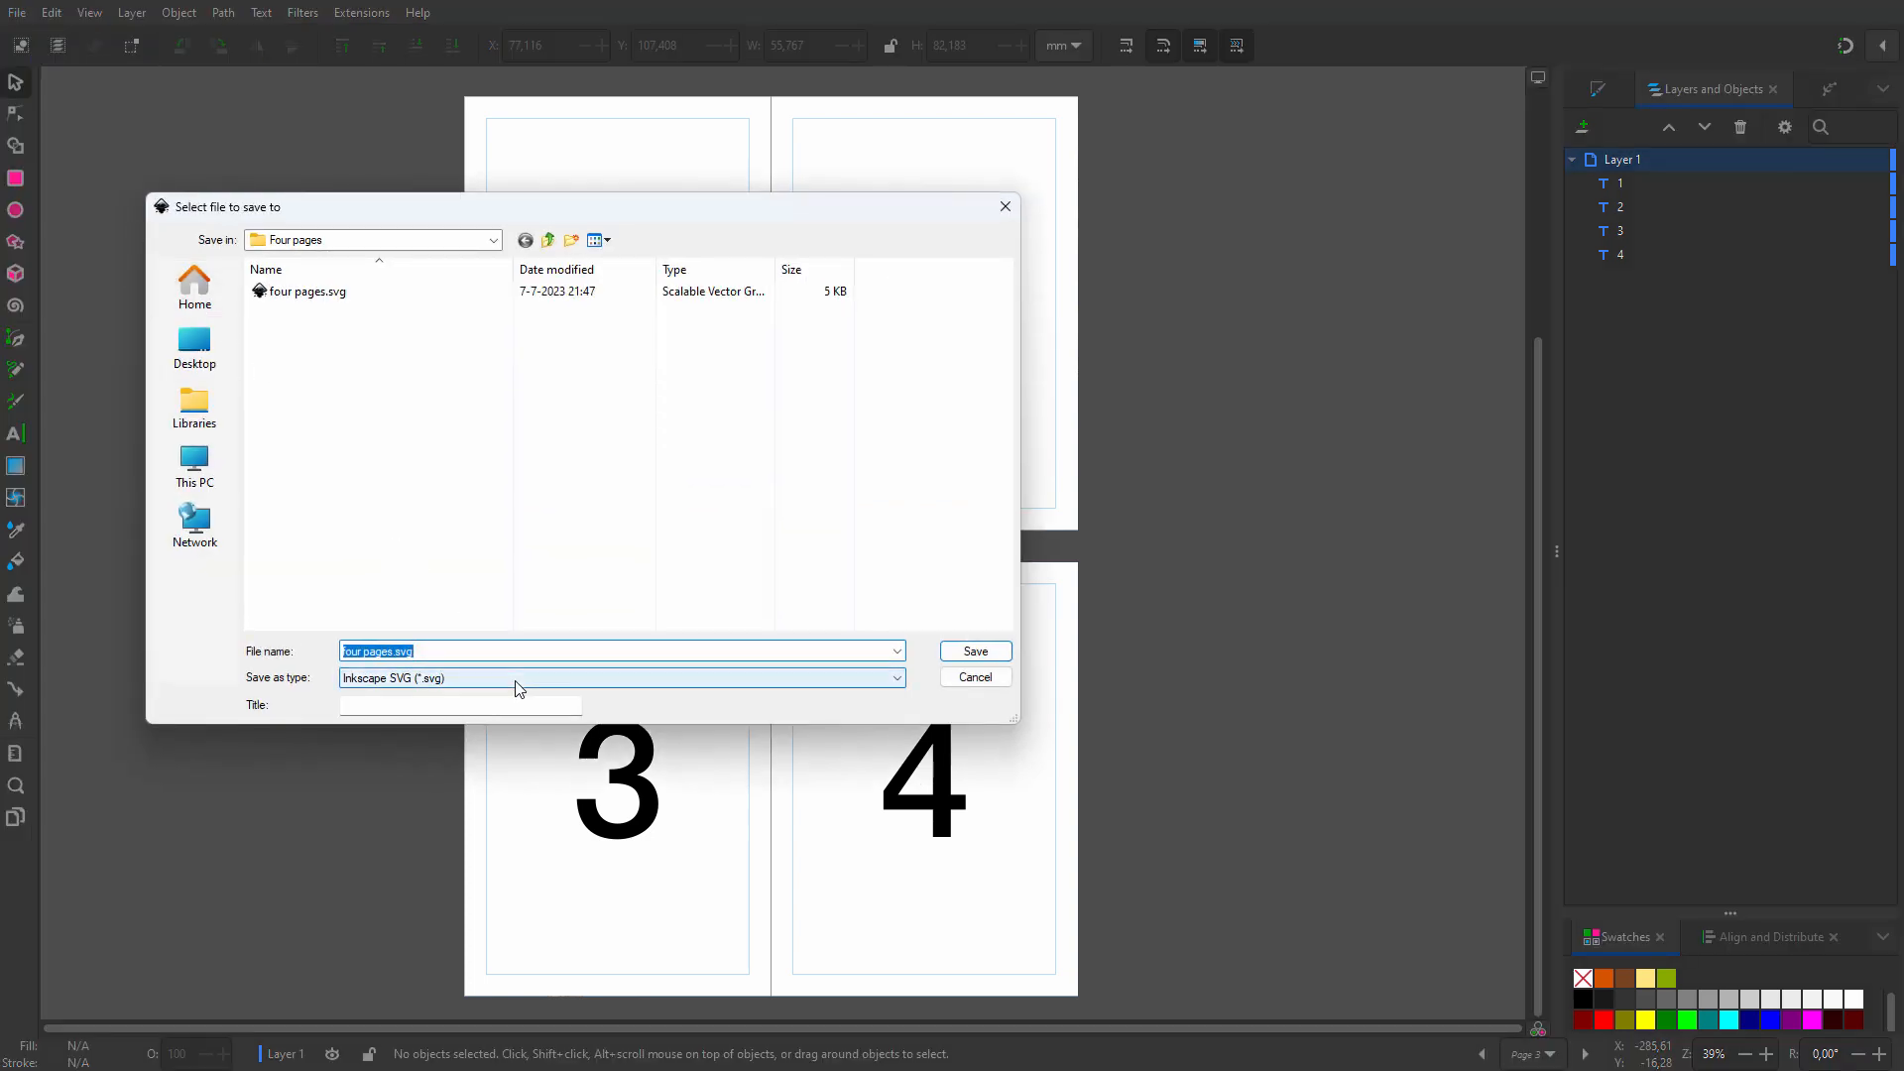
click(619, 678)
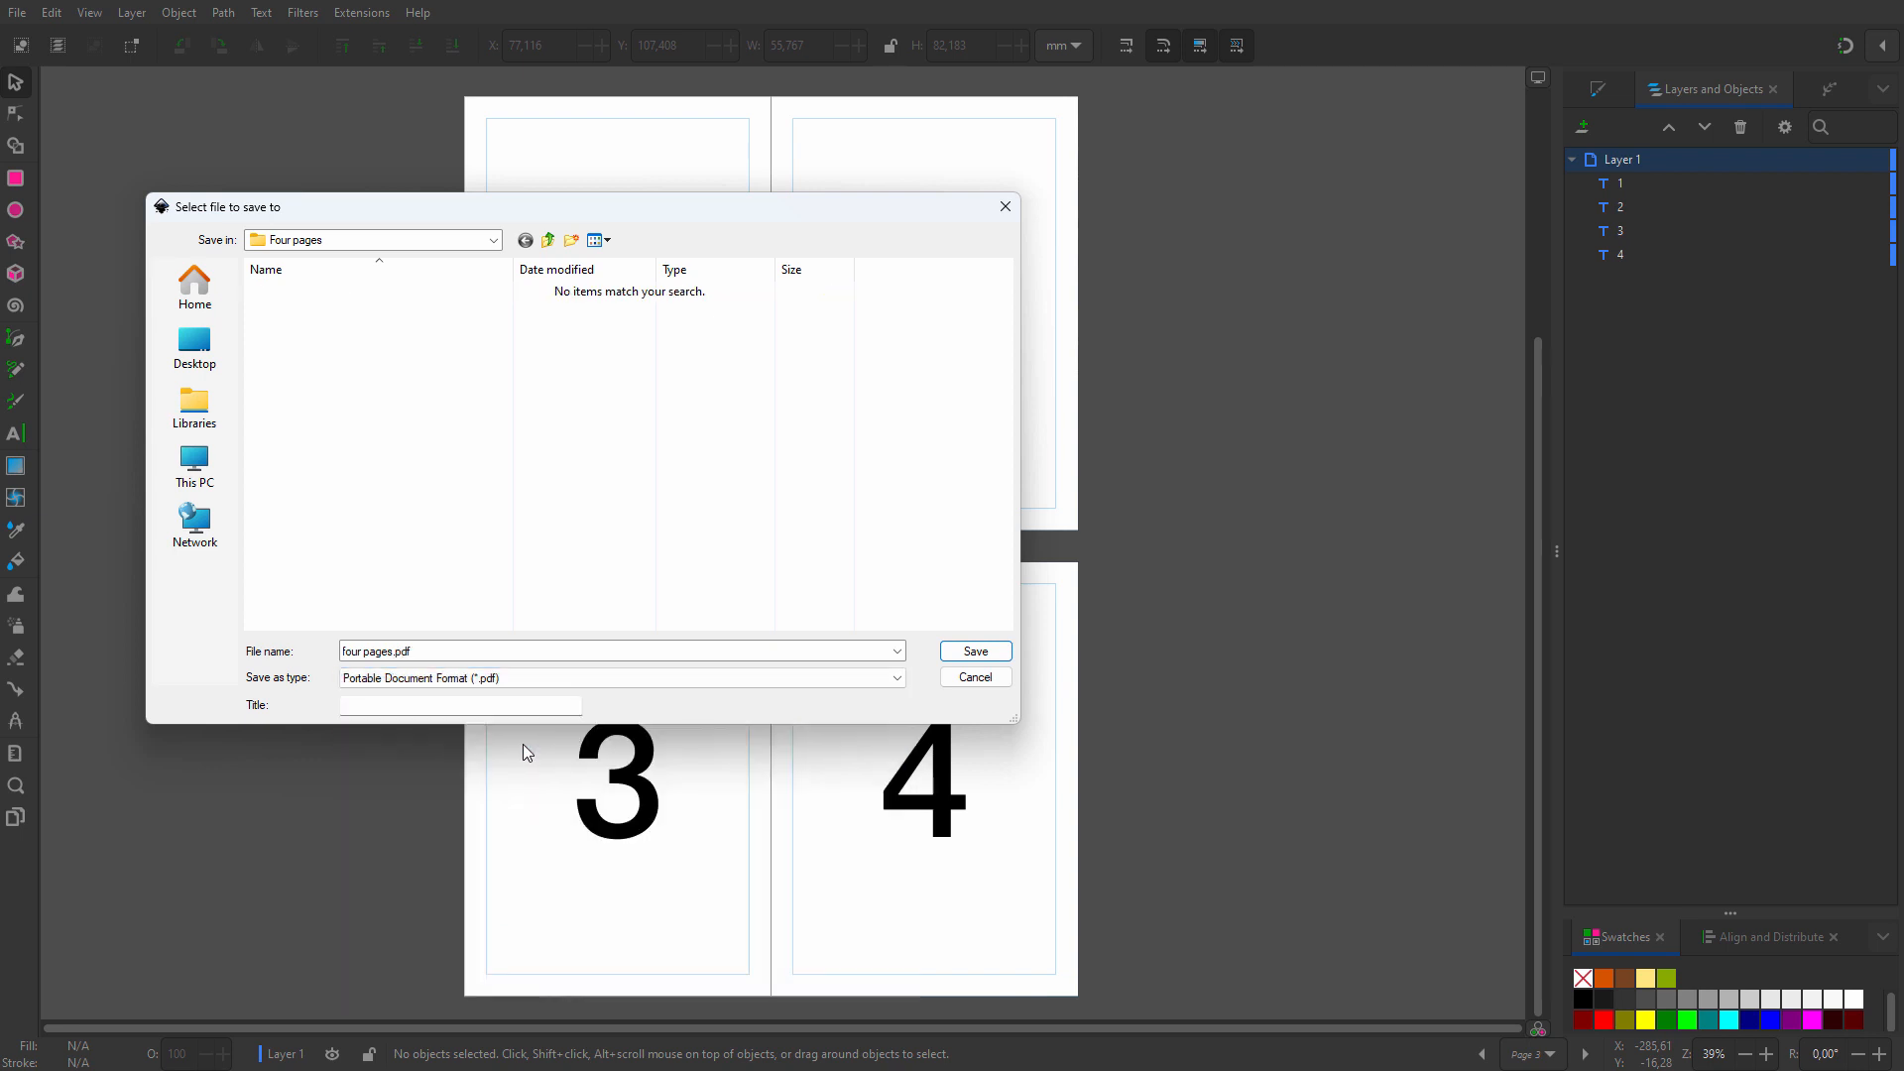
Confirm saving four pages.pdf, bringing up the PDF 1.5 export options with embedded fonts.
click(972, 651)
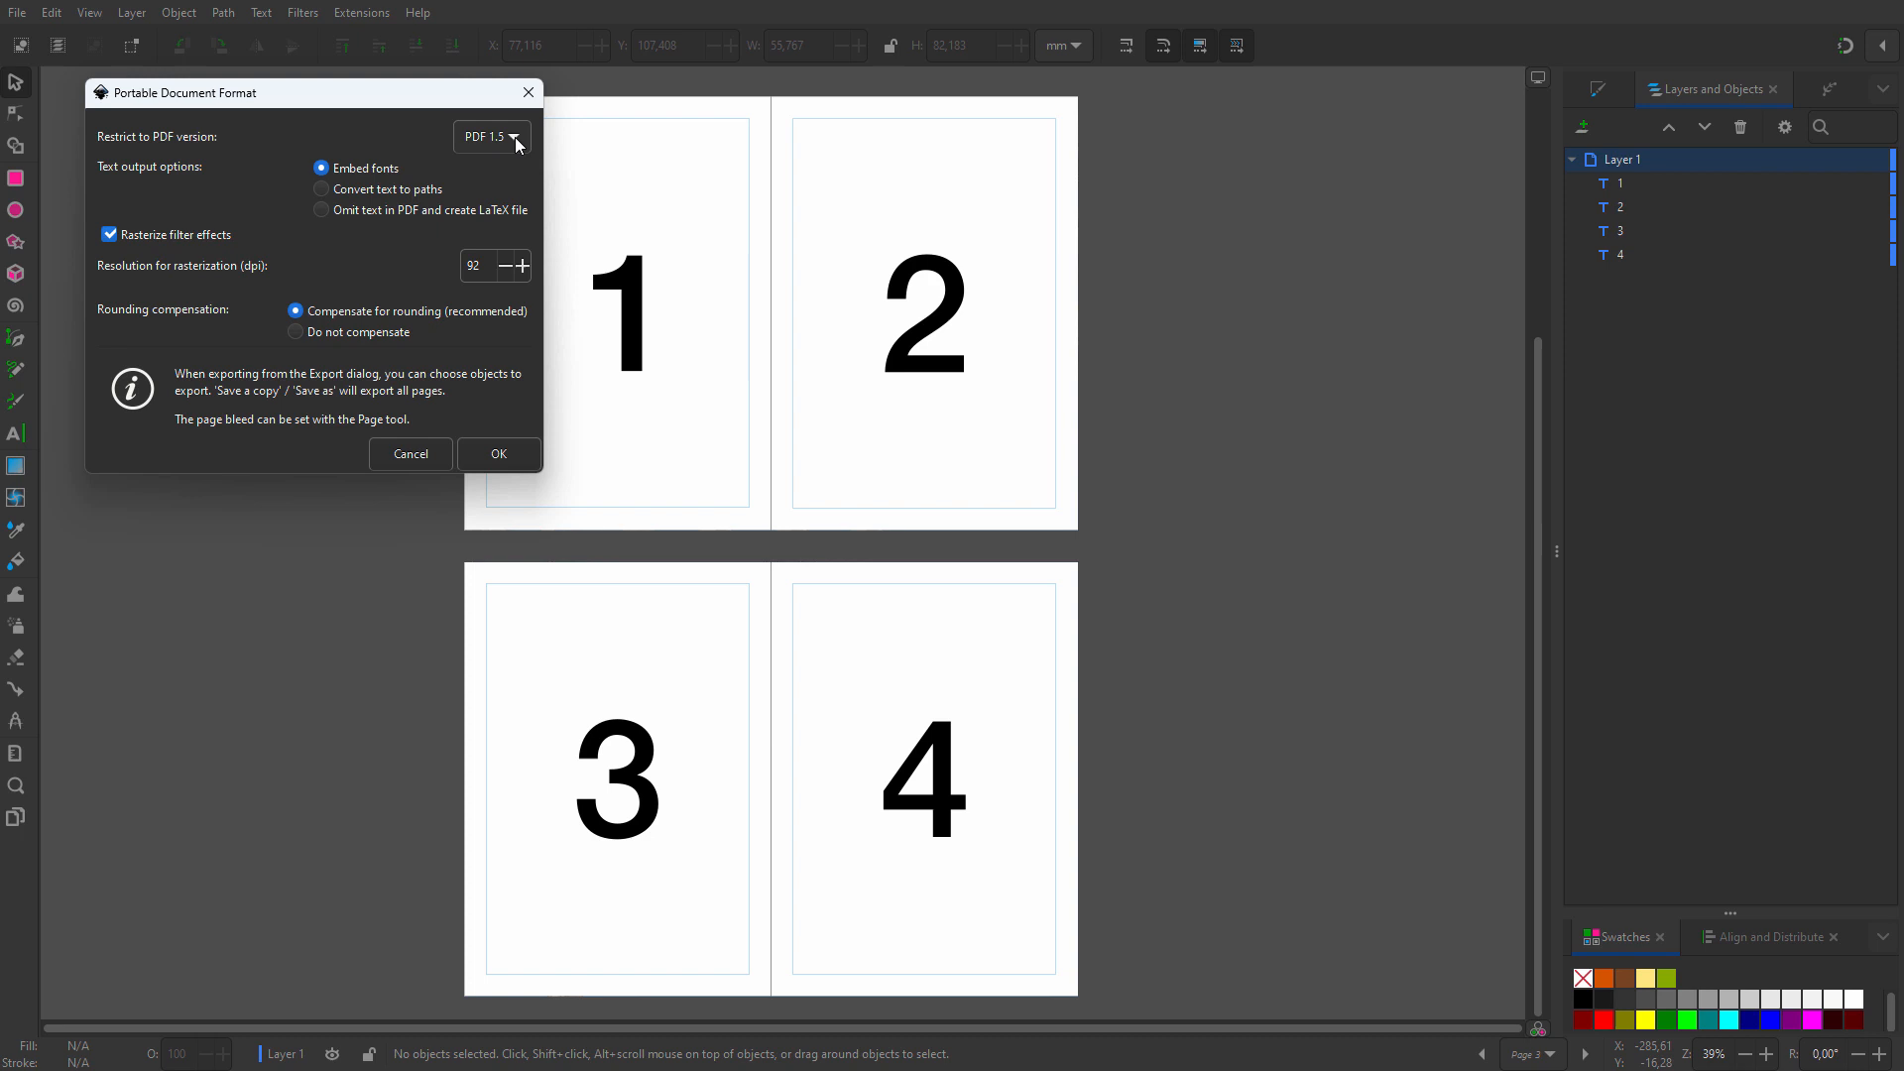
mouse_move(408, 175)
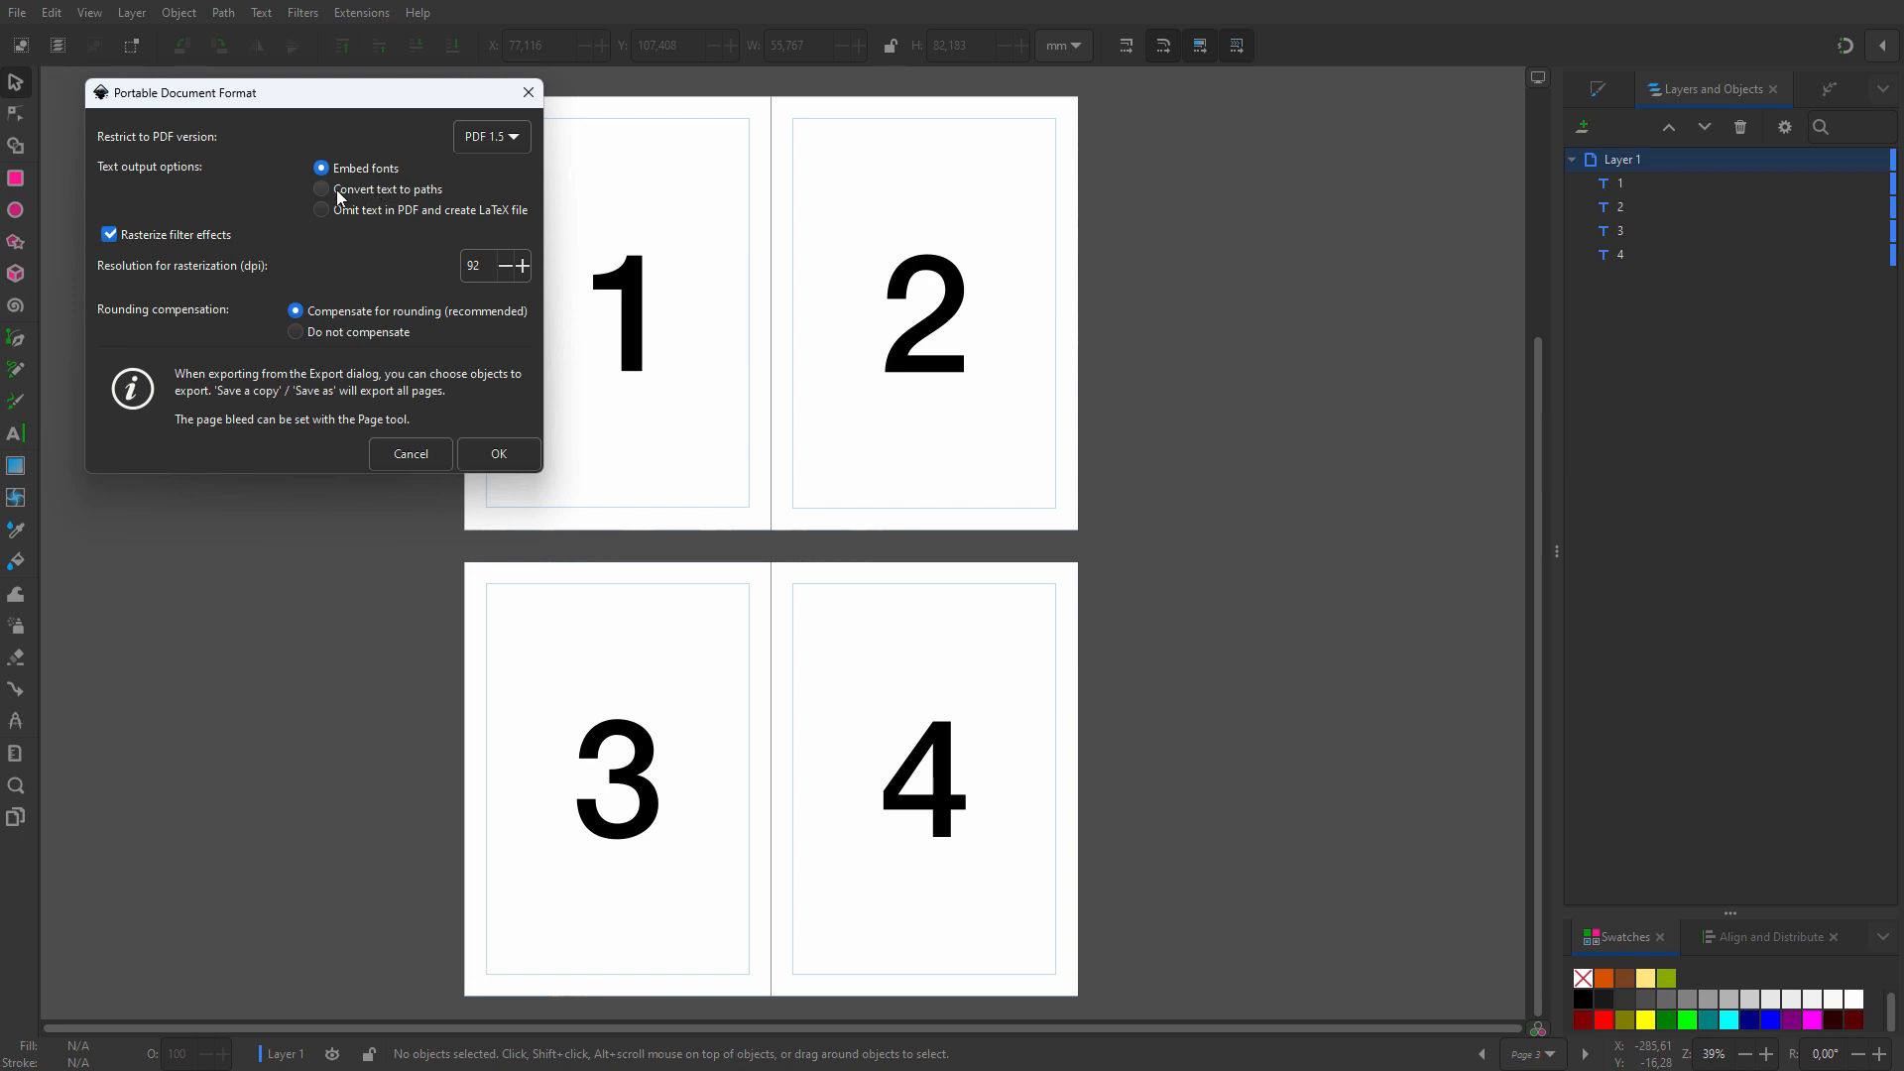
mouse_move(336, 198)
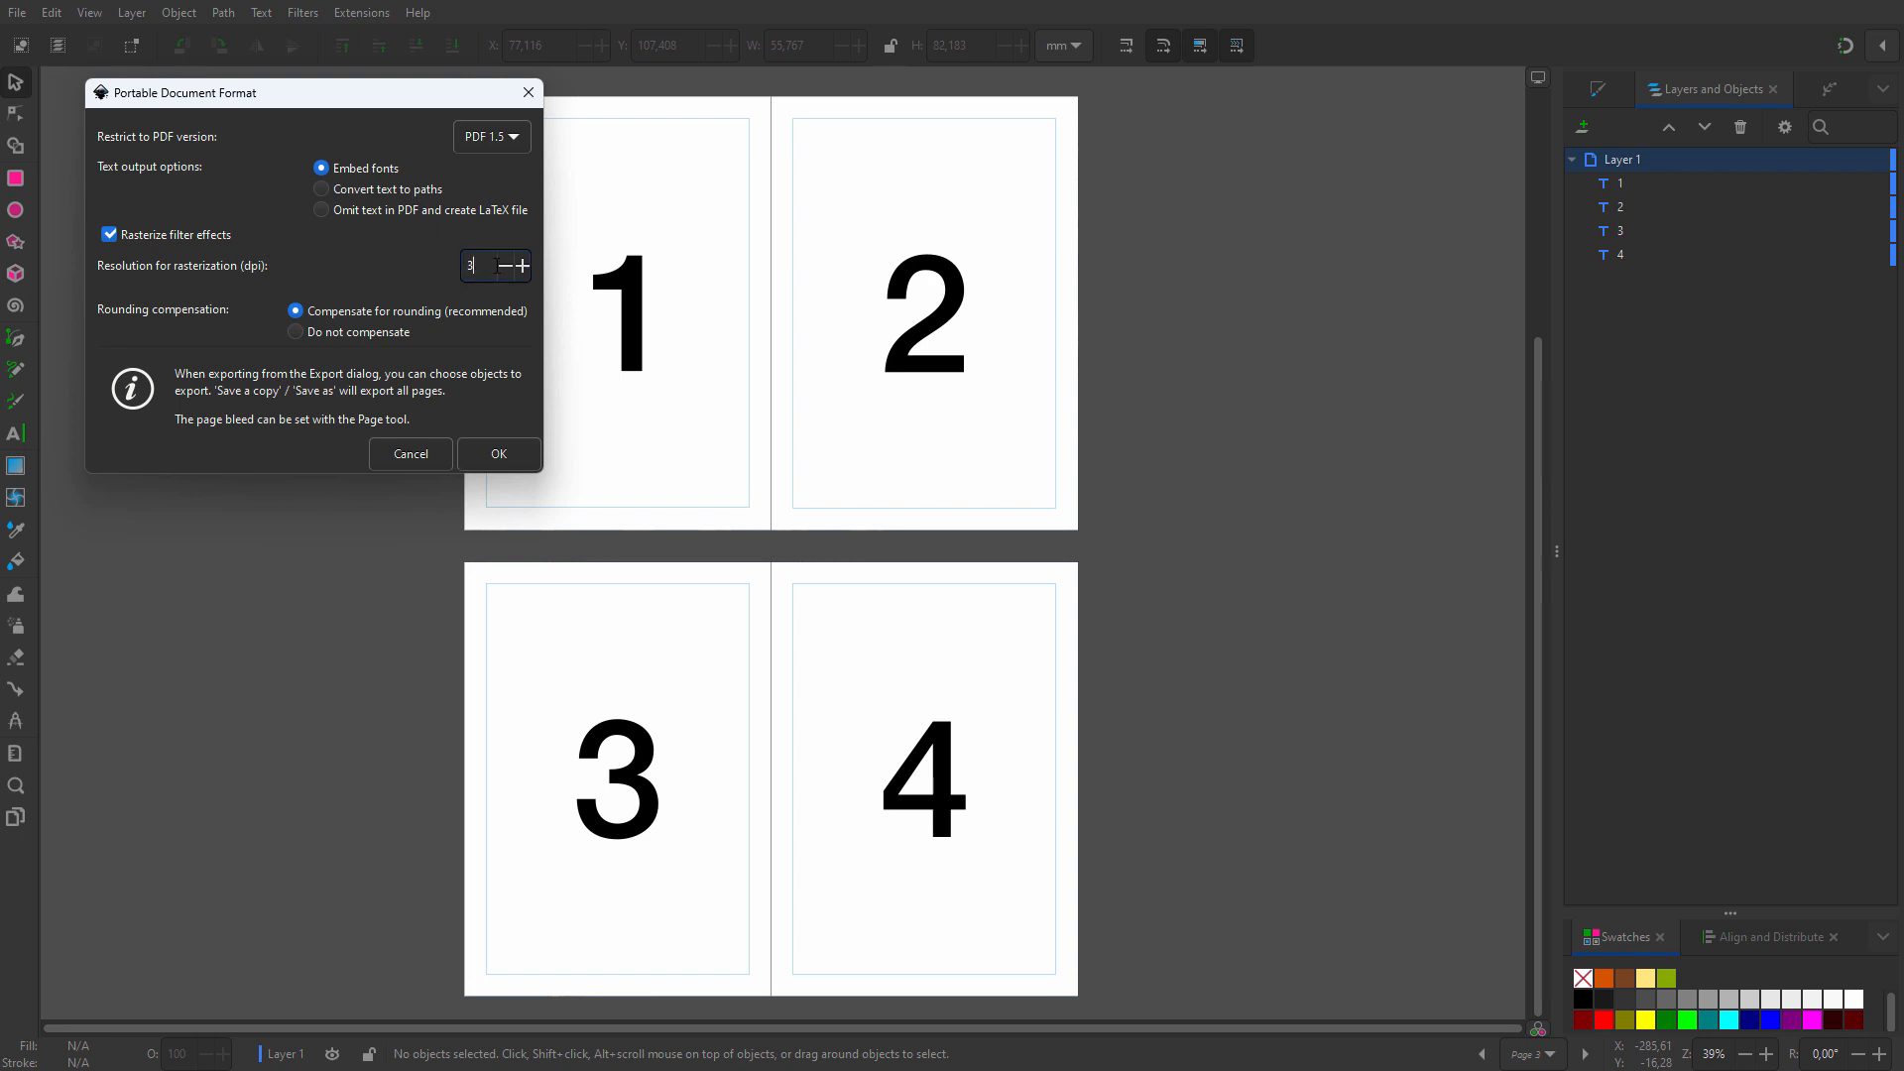
Export the PDF with filter effects rasterized at 300 dpi.
text(300)
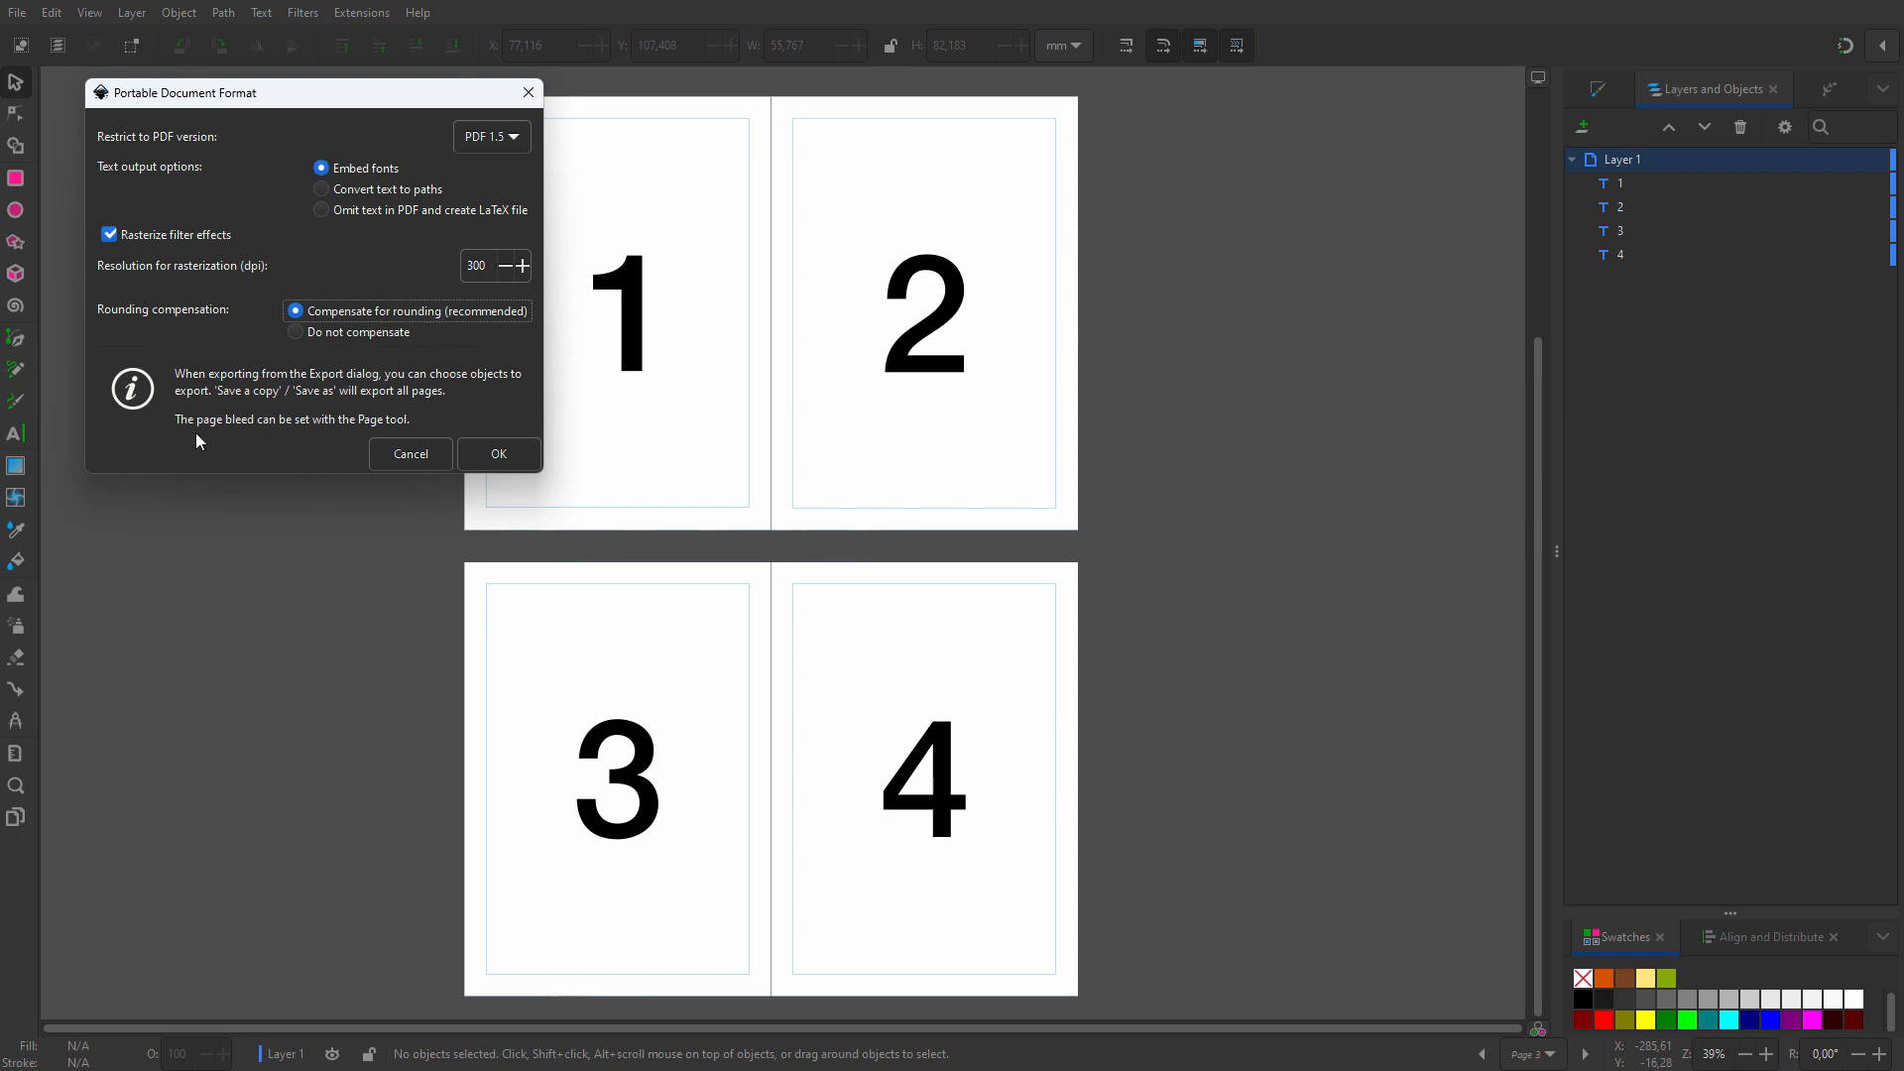
mouse_move(256, 438)
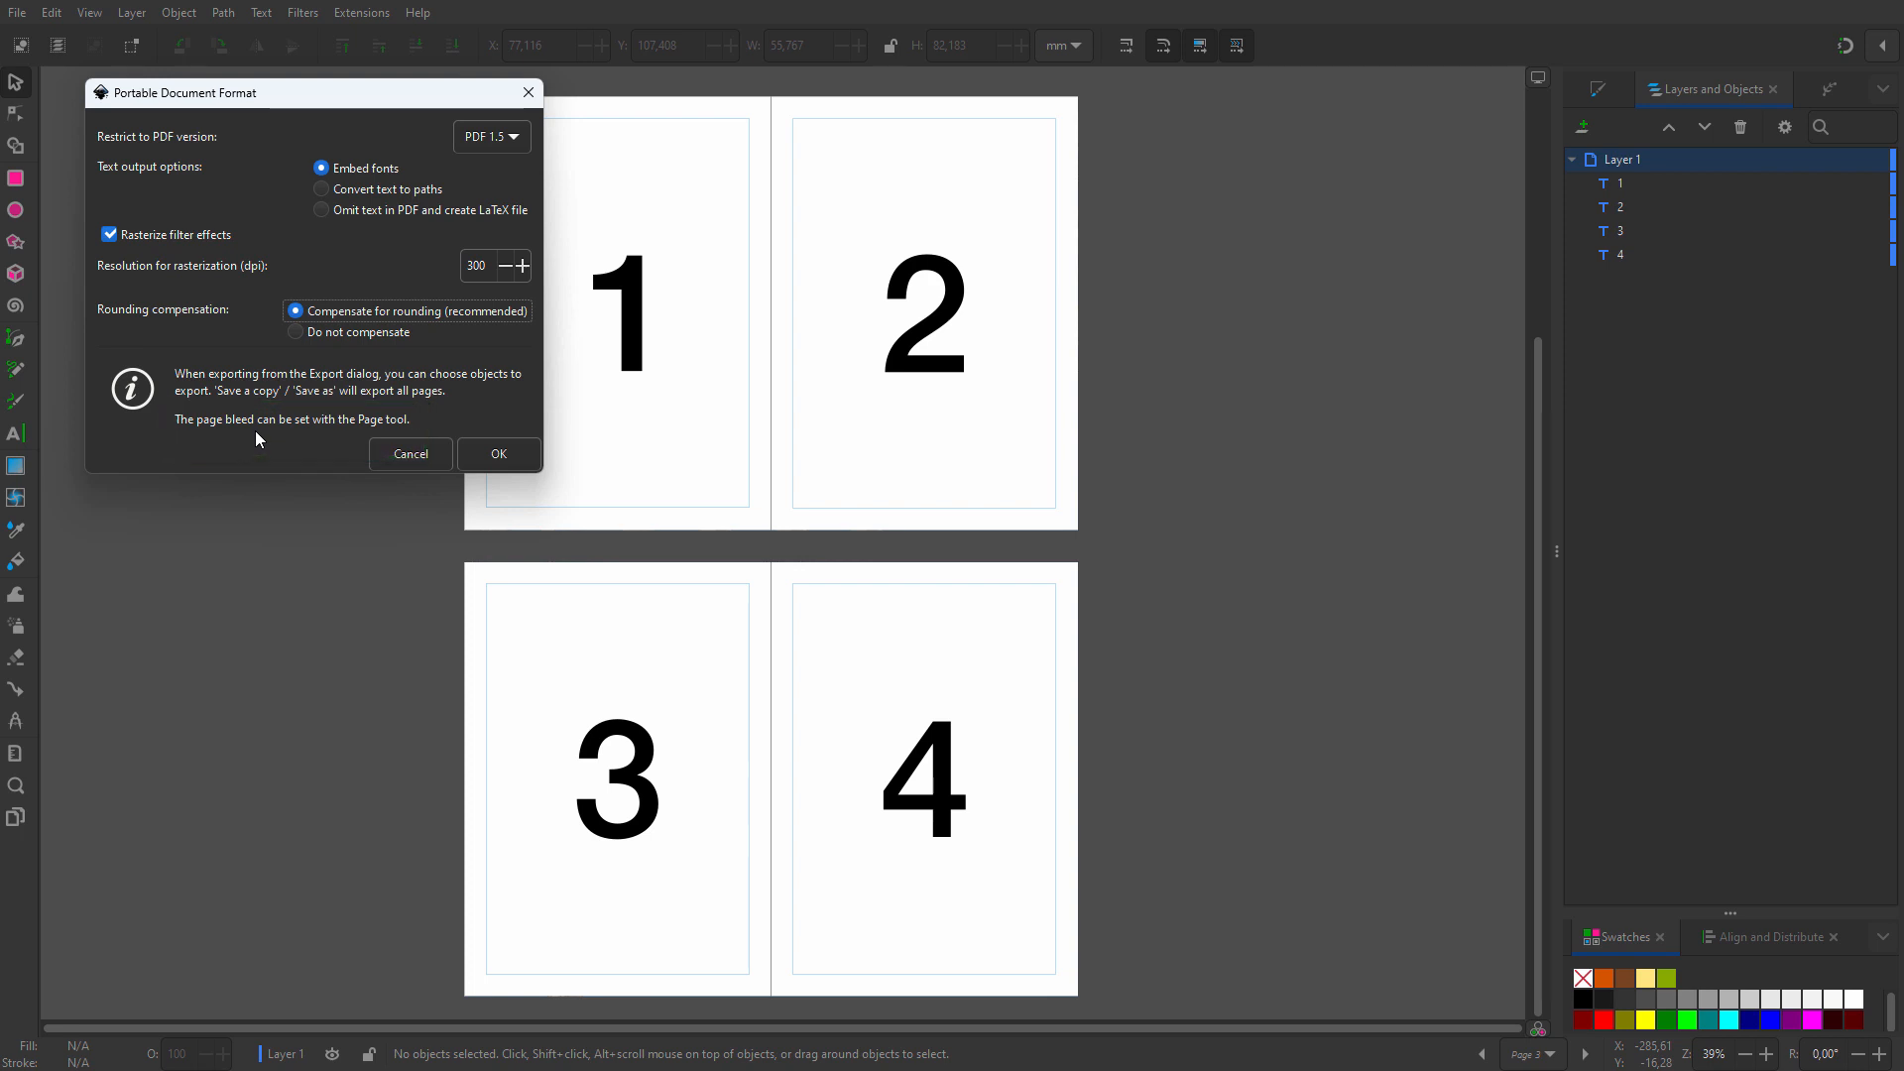
click(495, 452)
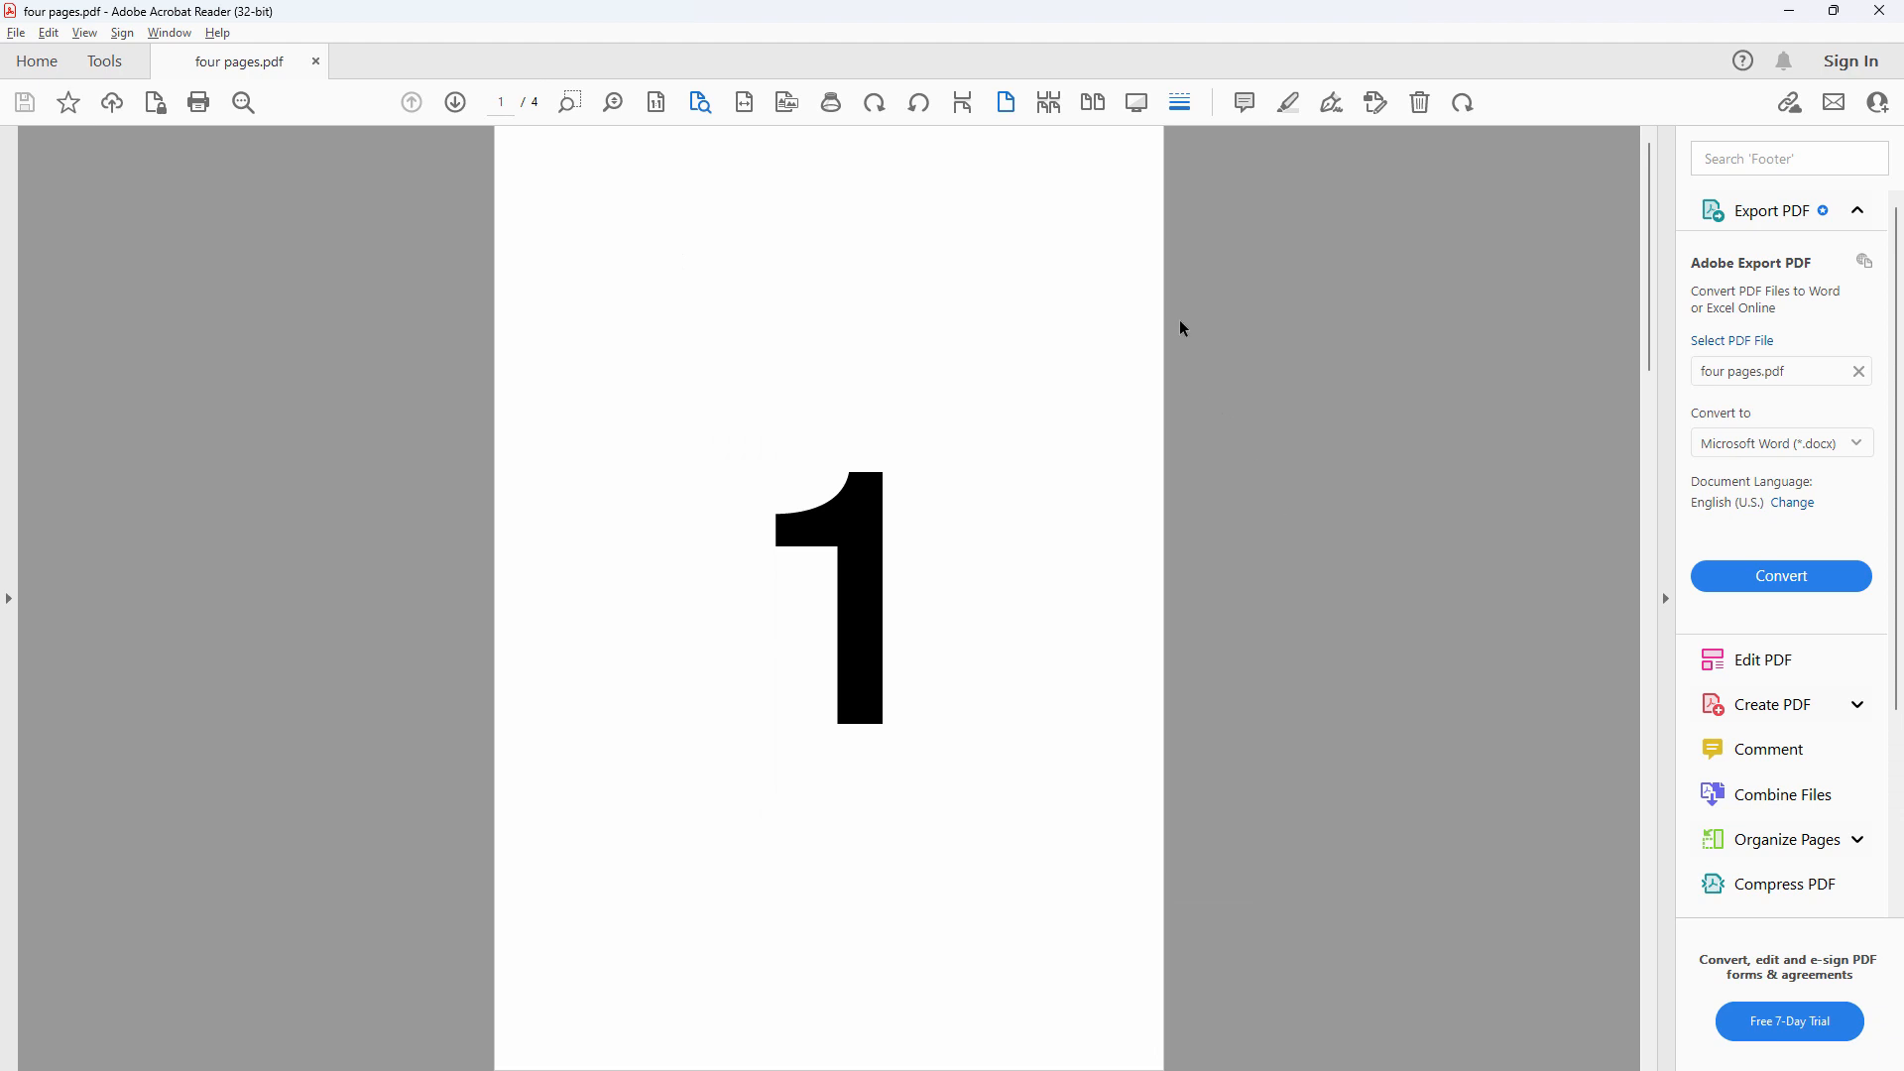
mouse_move(1091, 101)
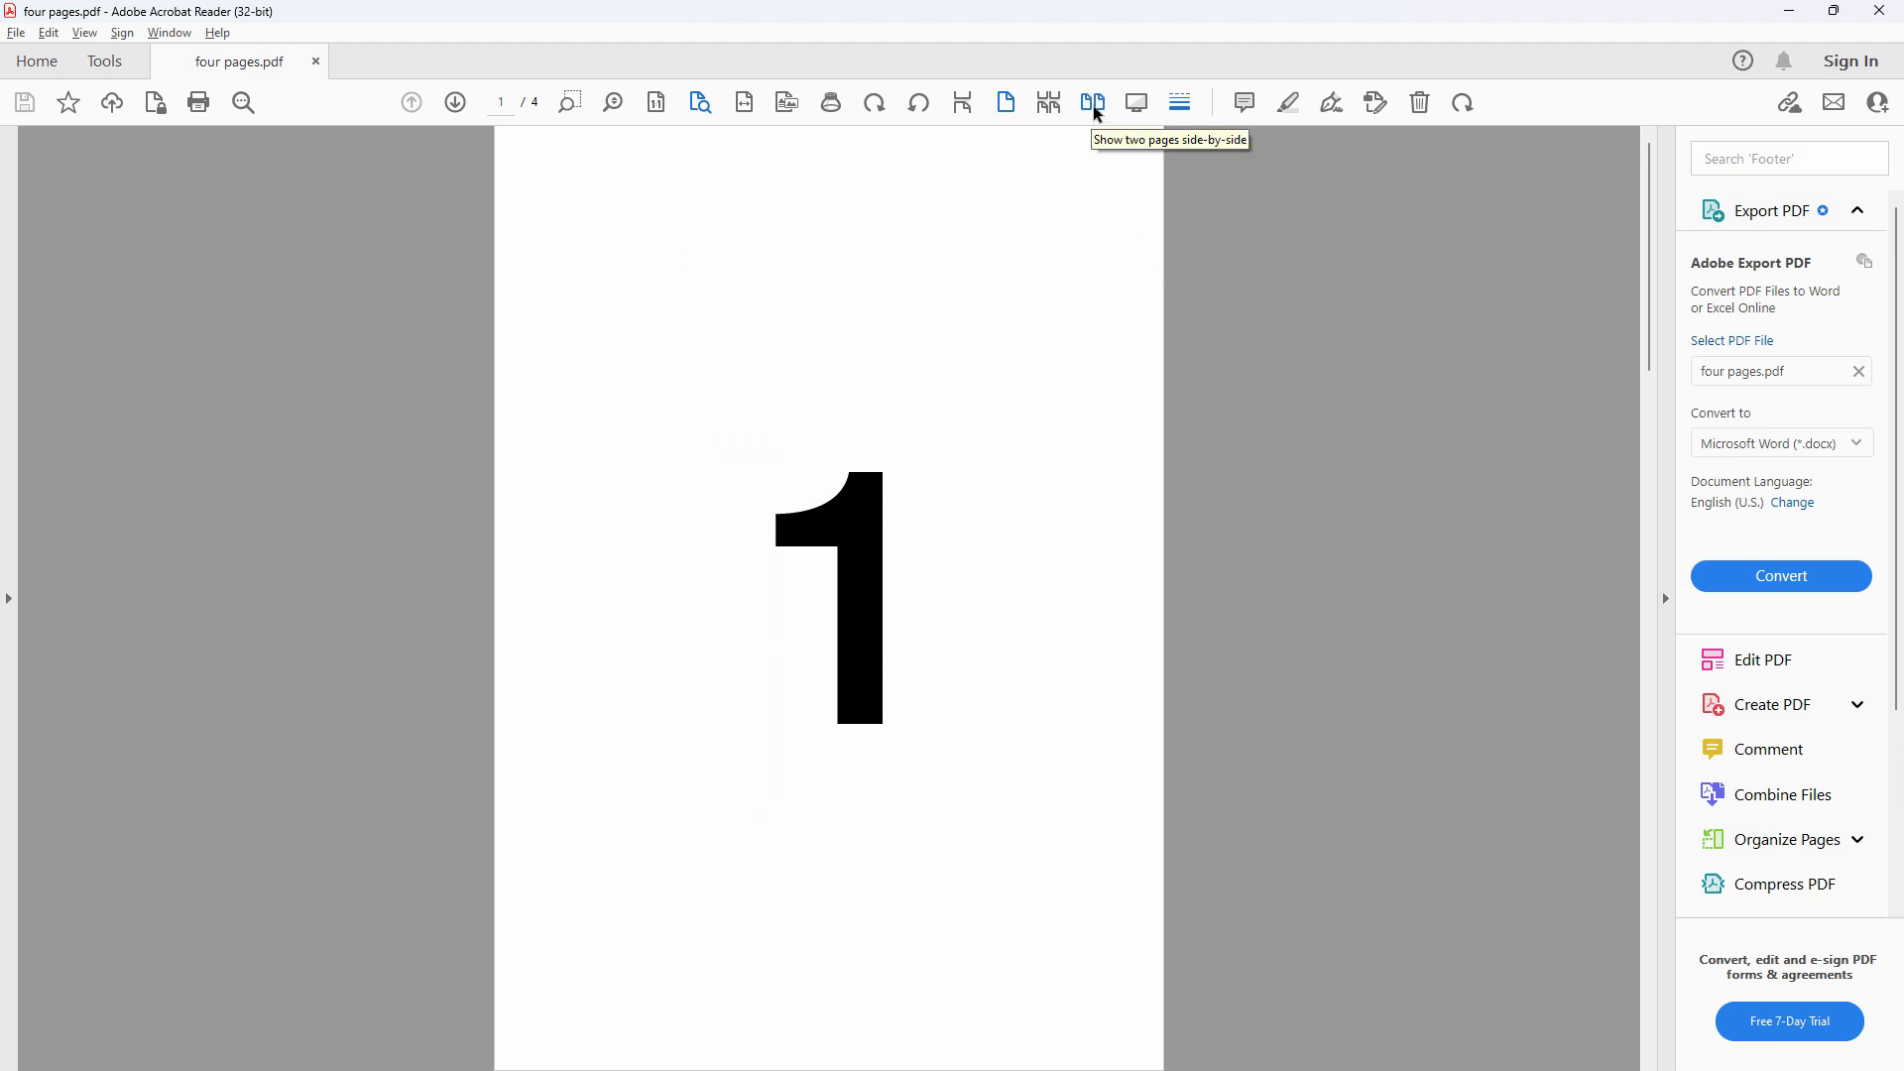
Display four pages.pdf two pages side by side, pages 1 and 2 together.
click(1091, 101)
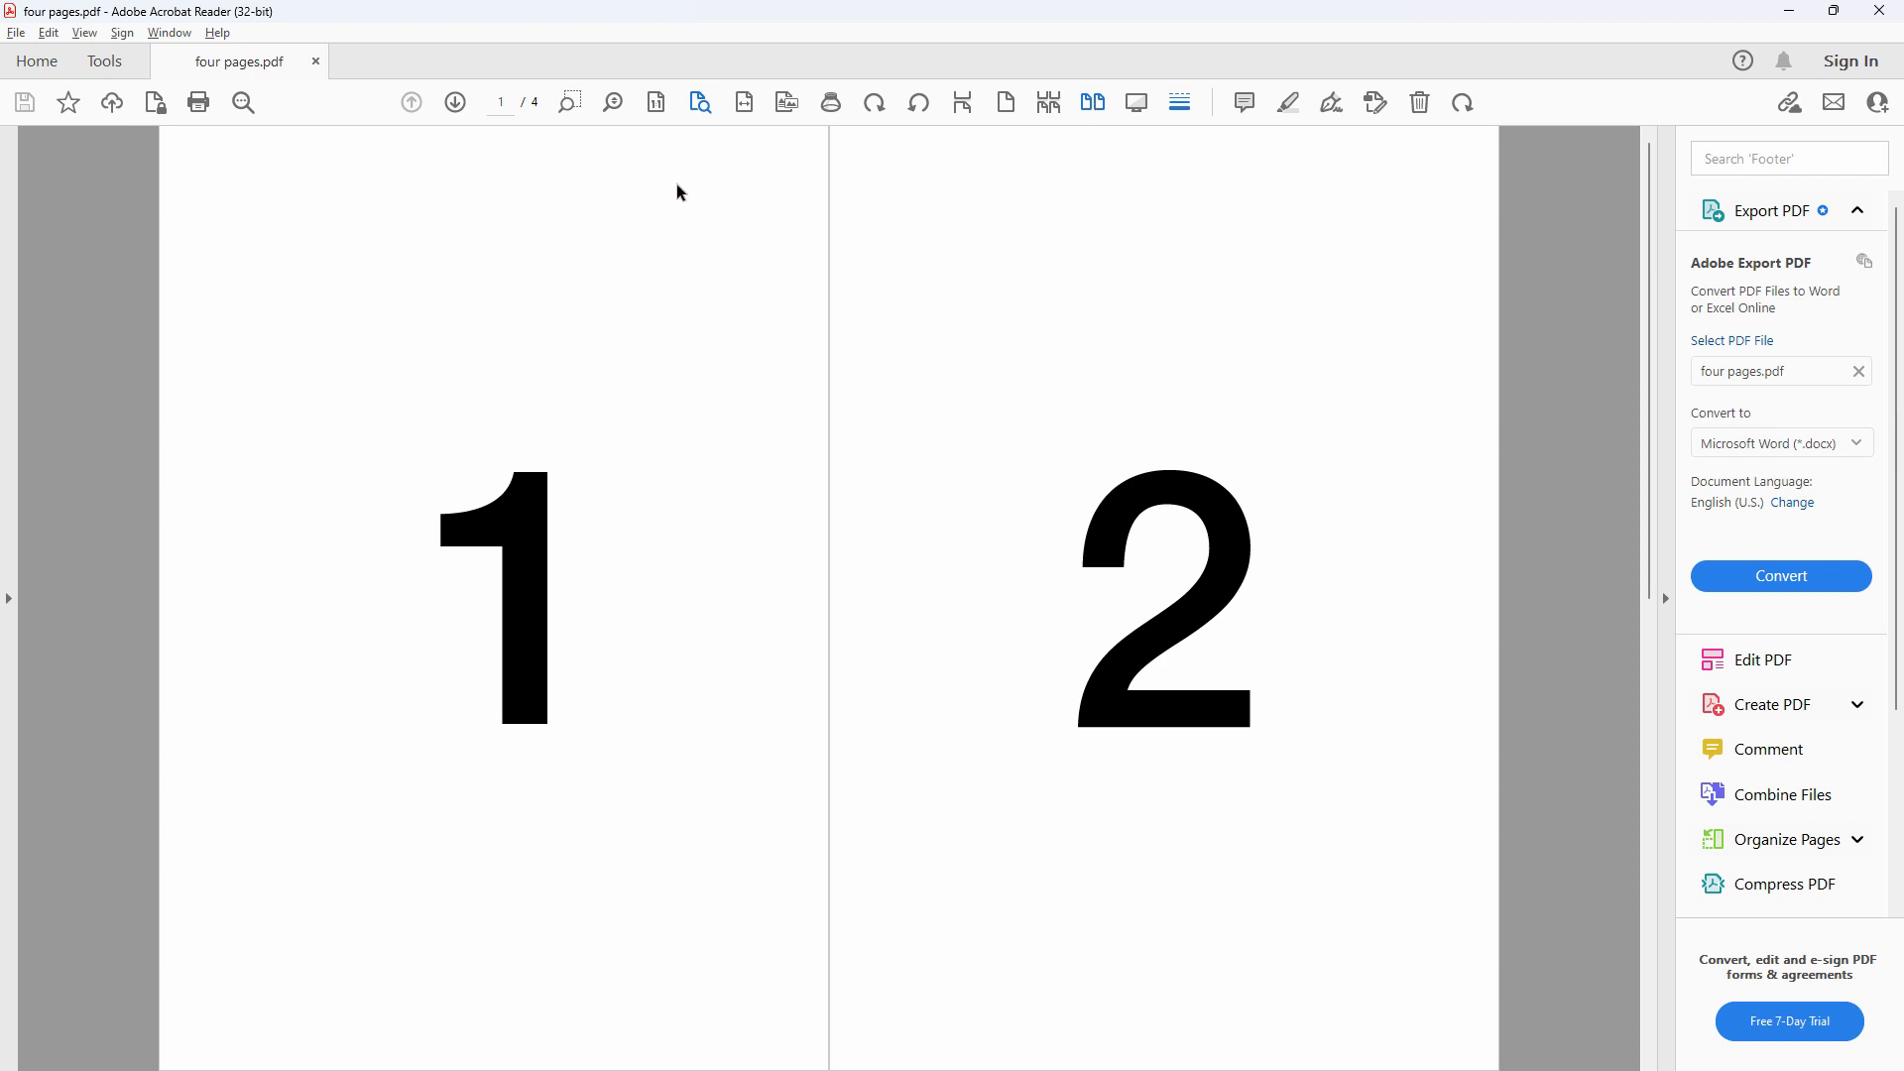
click(83, 34)
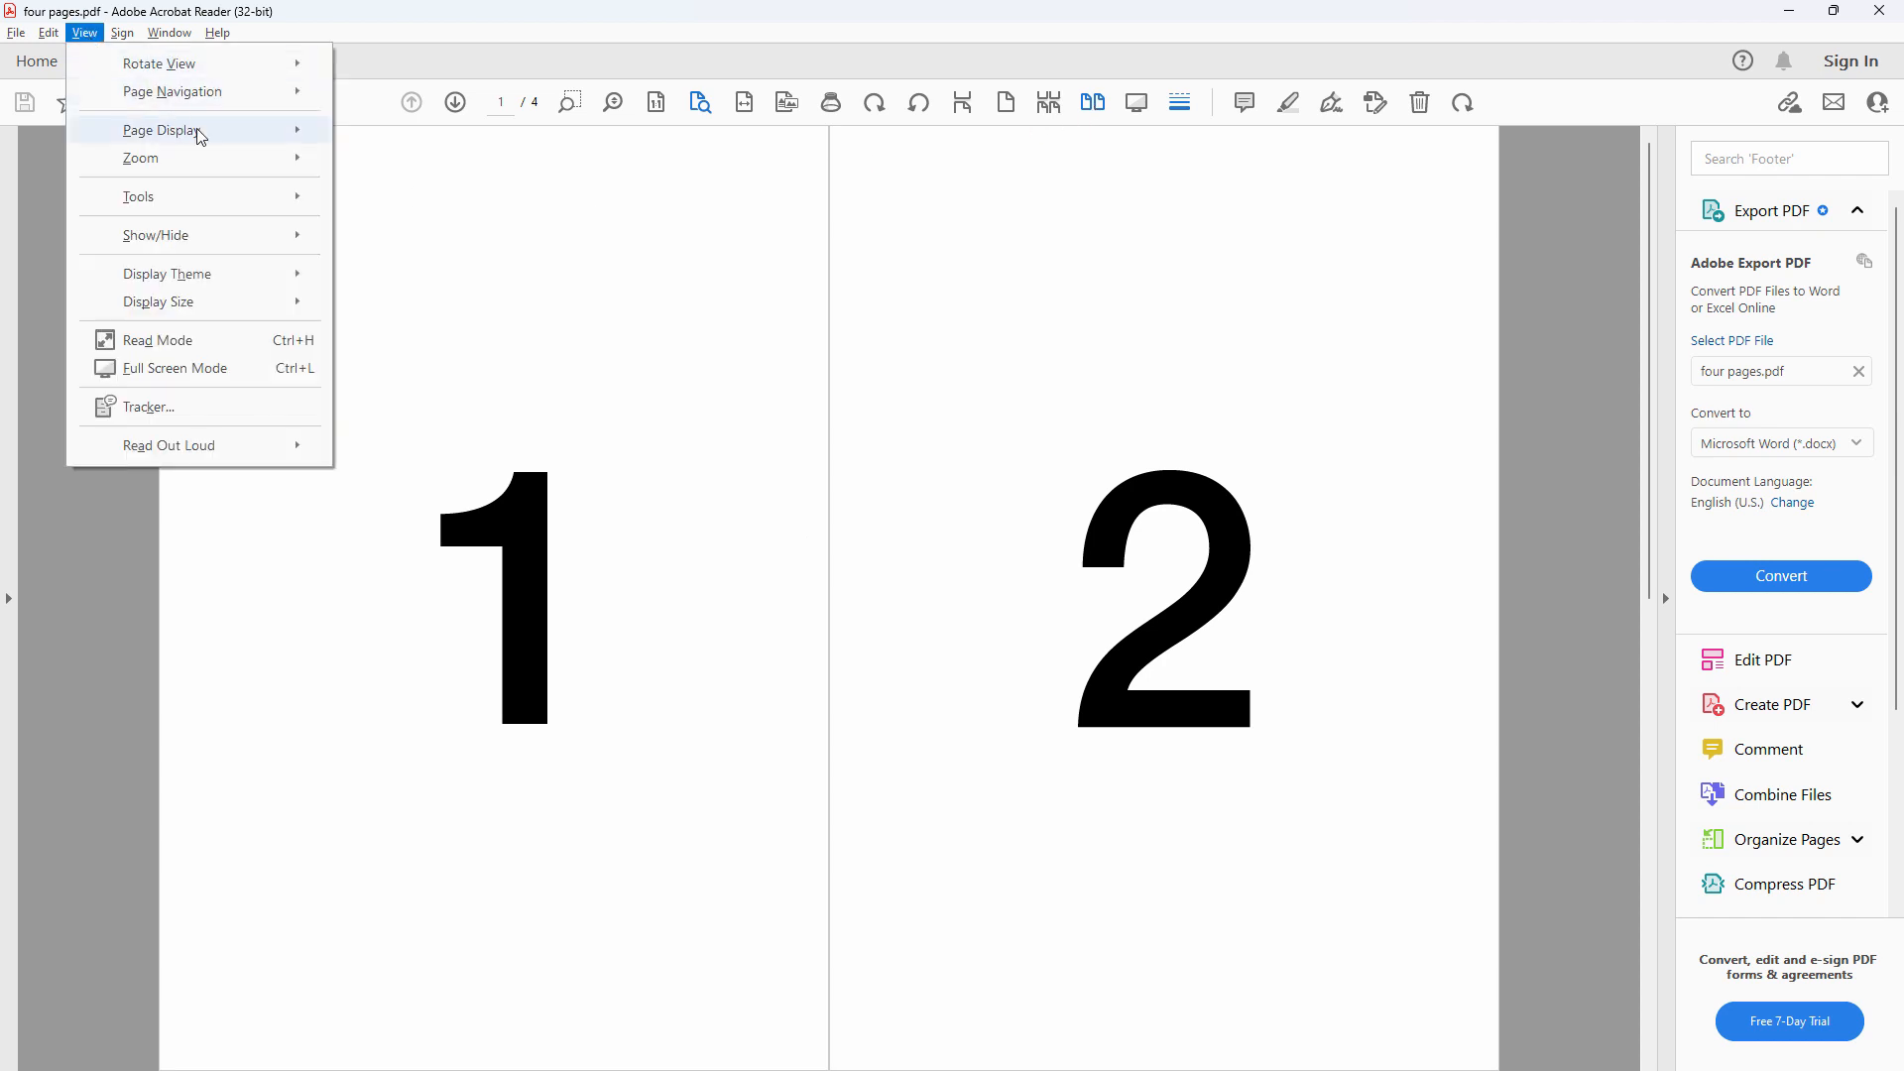